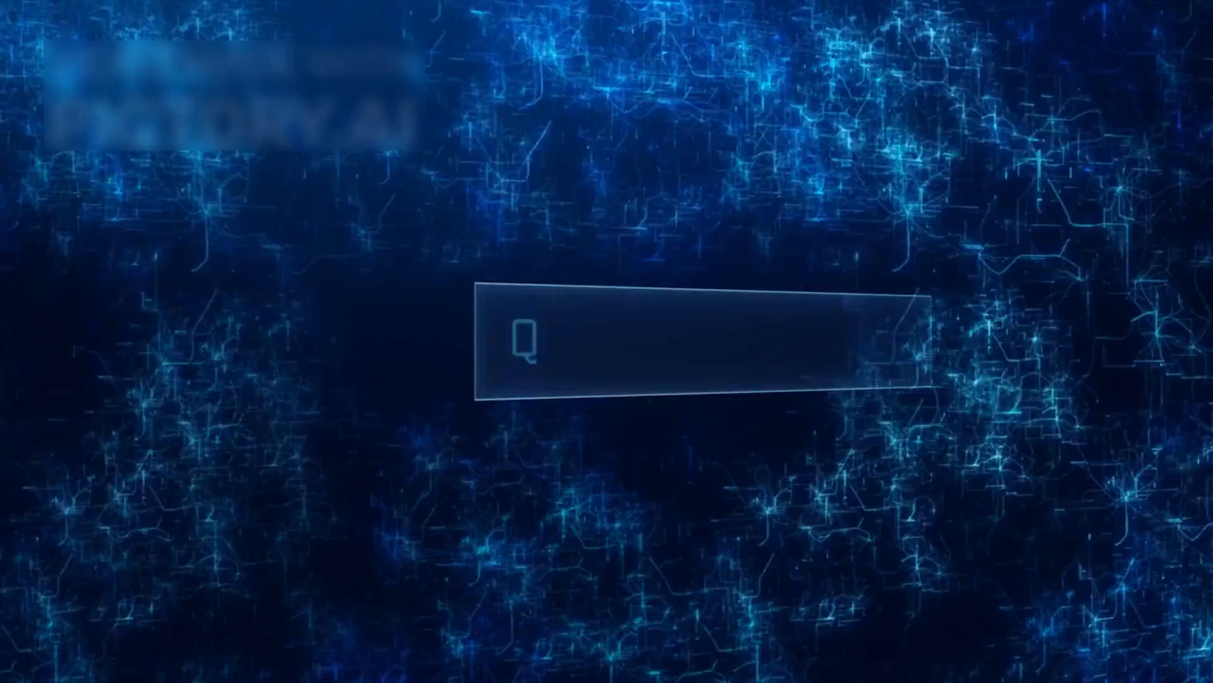
pyautogui.write('QUANTUM COMPUT')
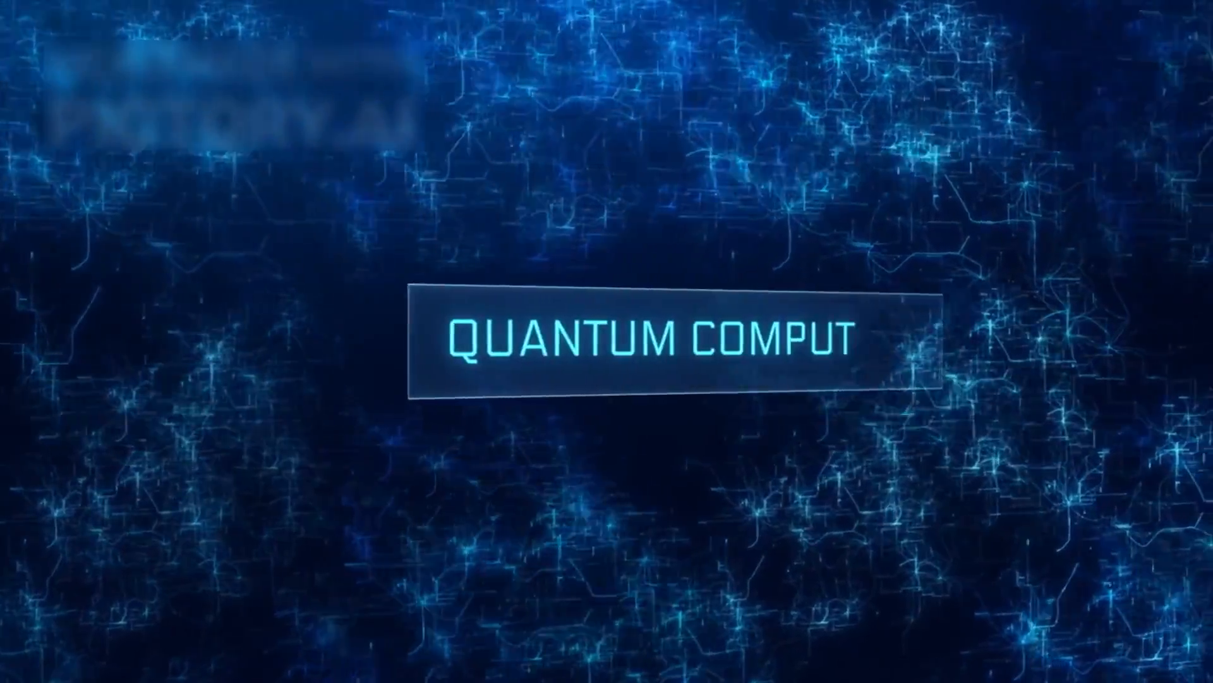